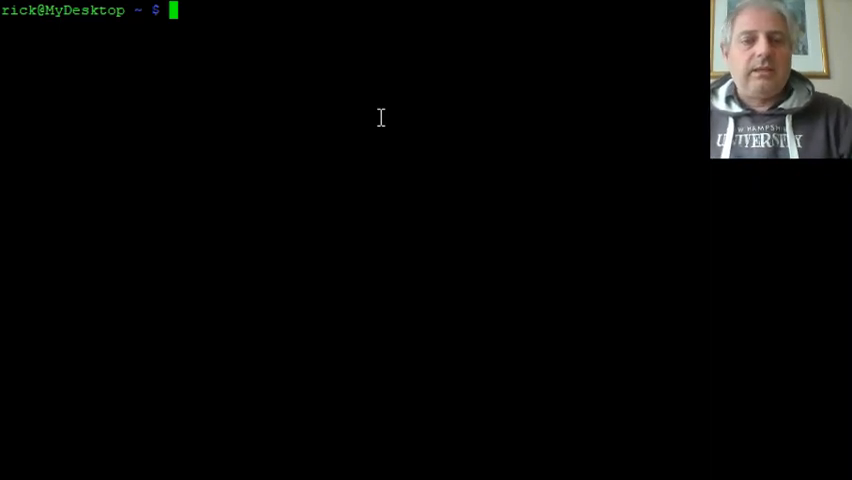
Run 'sudo apt-get install espeak', confirming espeak is already the newest version.
type("sudo apt-get install espeak")
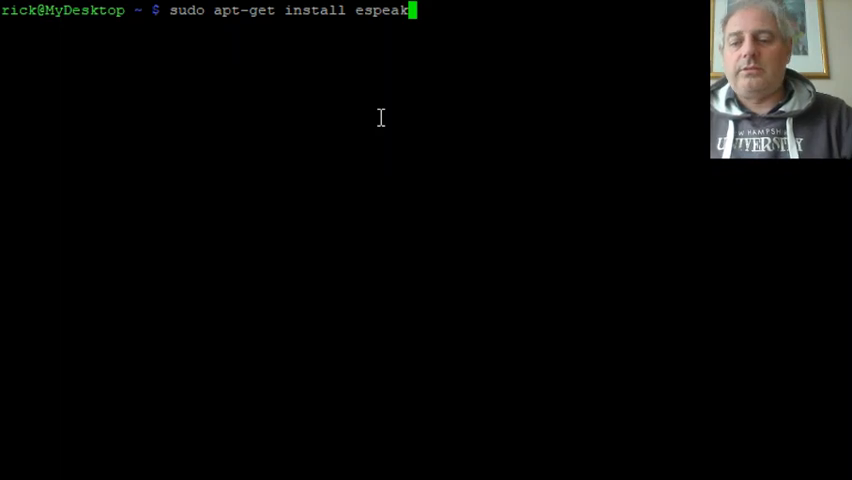
key("Return")
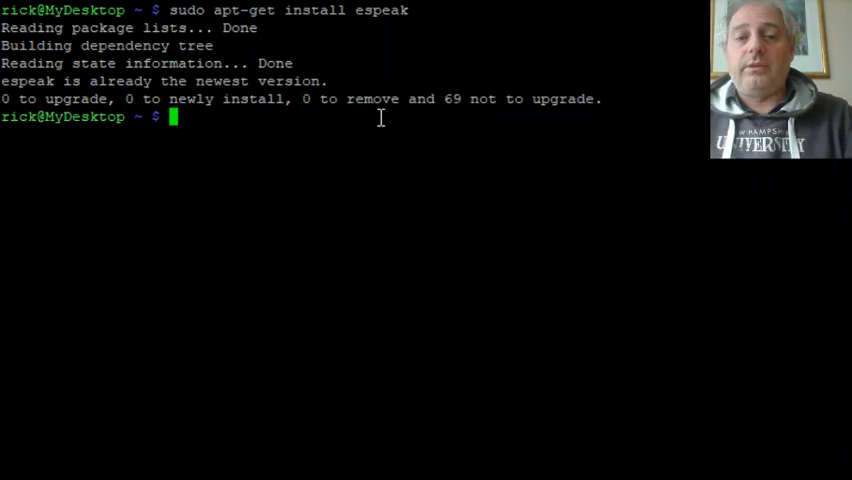
Print some_french.txt to list the French words from église to dimanche.
type("cat")
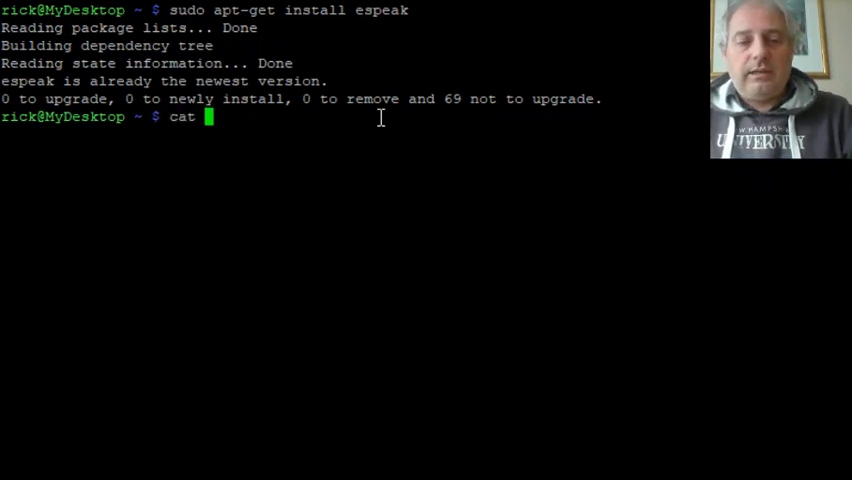
type("some_french.txt")
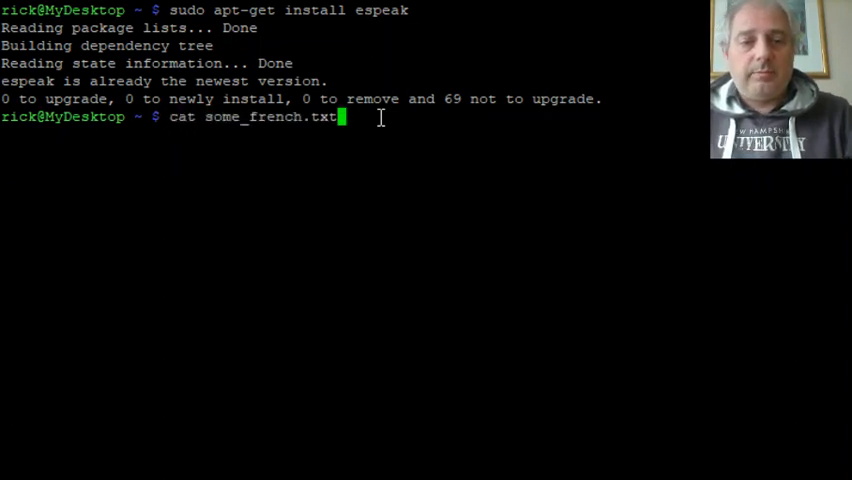
key("Return")
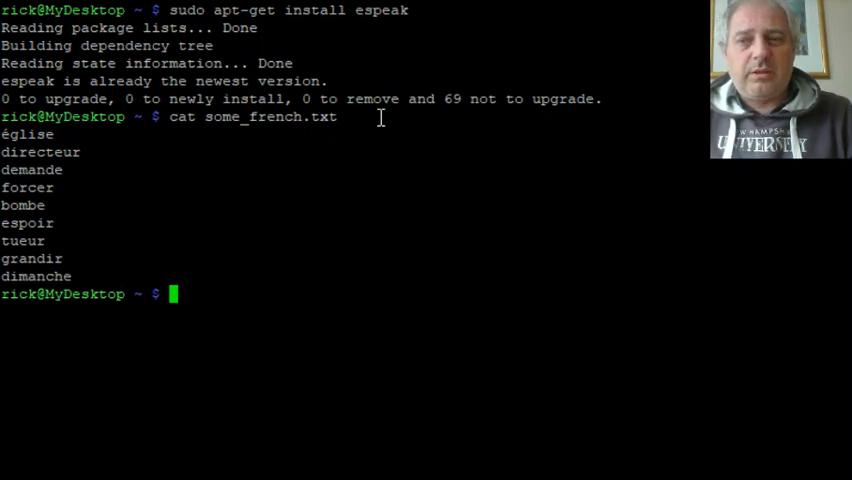
Begin a for loop over each word in `cat some_french.txt`.
type("for")
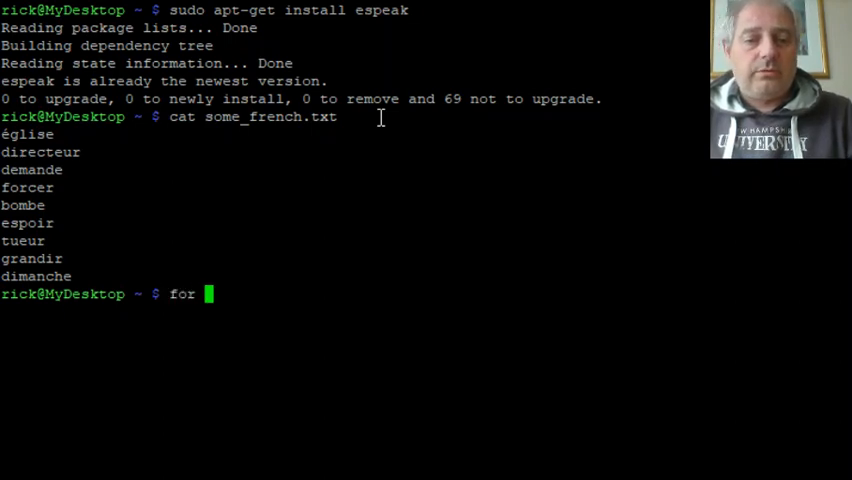
type("word in `")
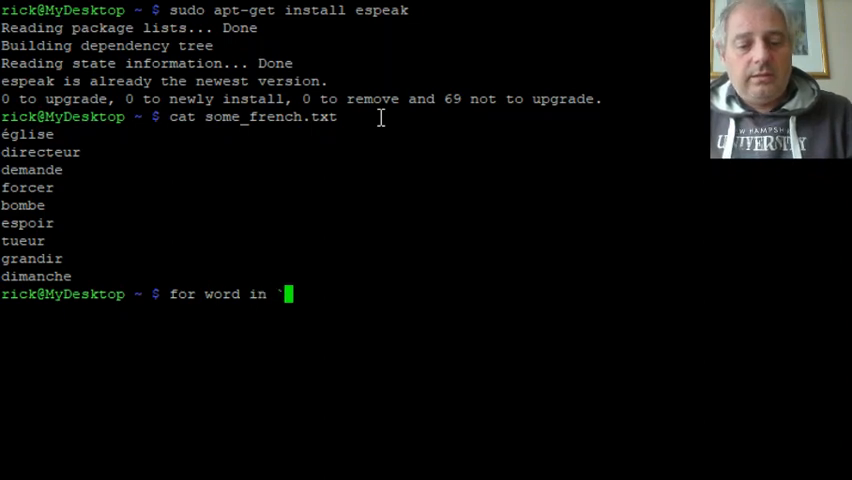
type("ca")
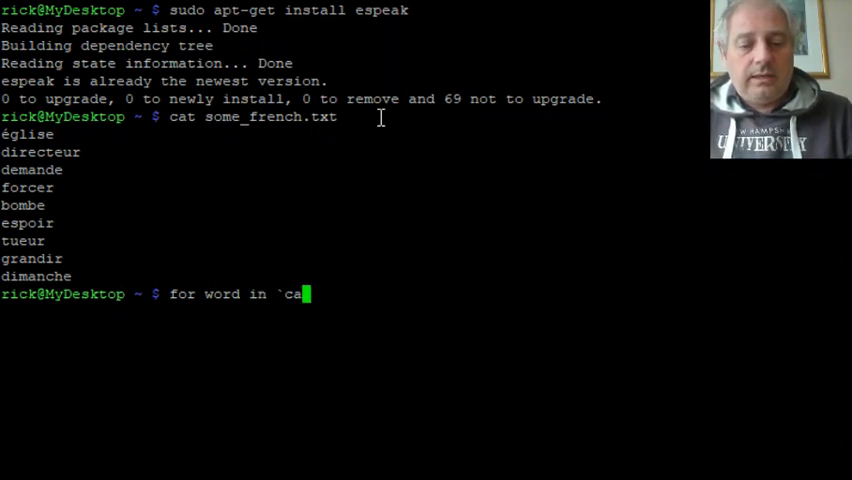
type("t some_")
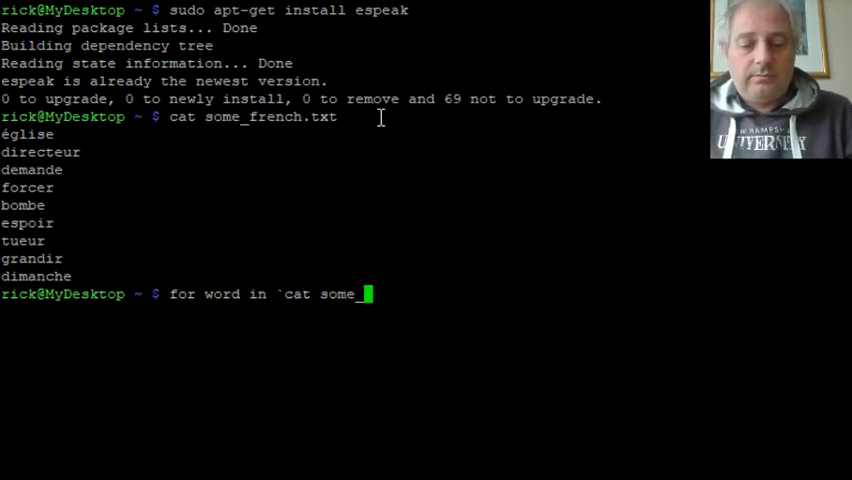
type("french.txt`")
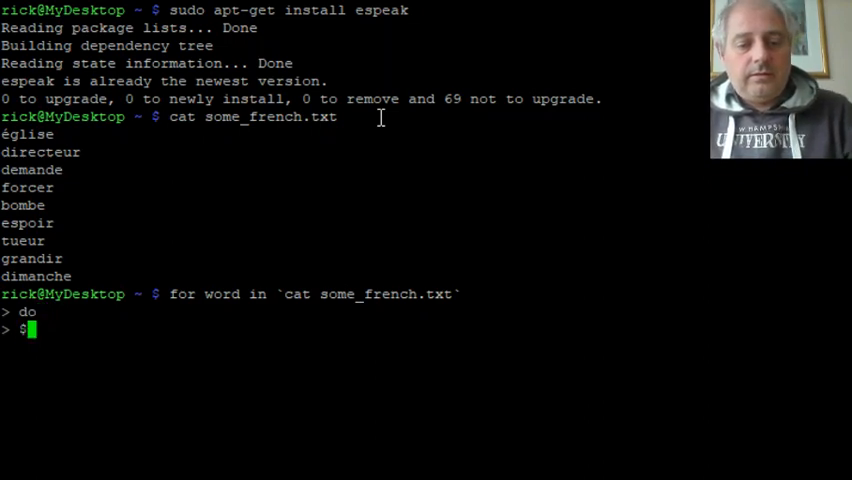
Add the loop body: echo $word, then espeak -v fr --ipa $word.
type("echo")
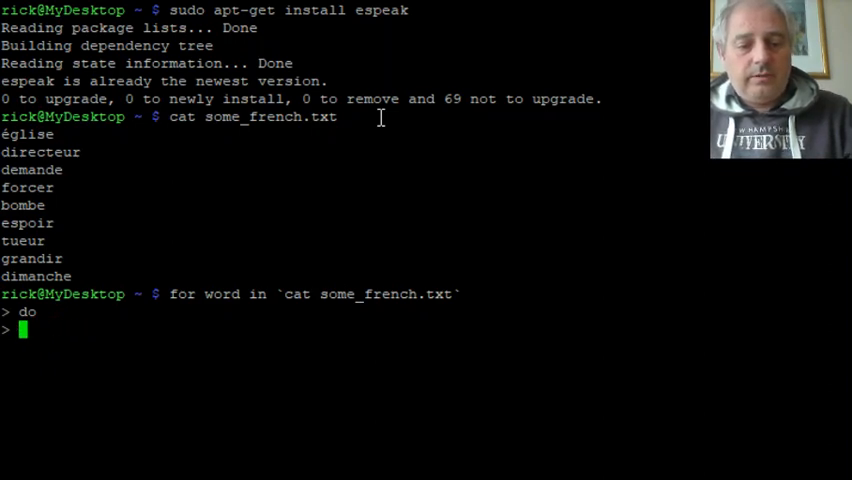
type("echo $")
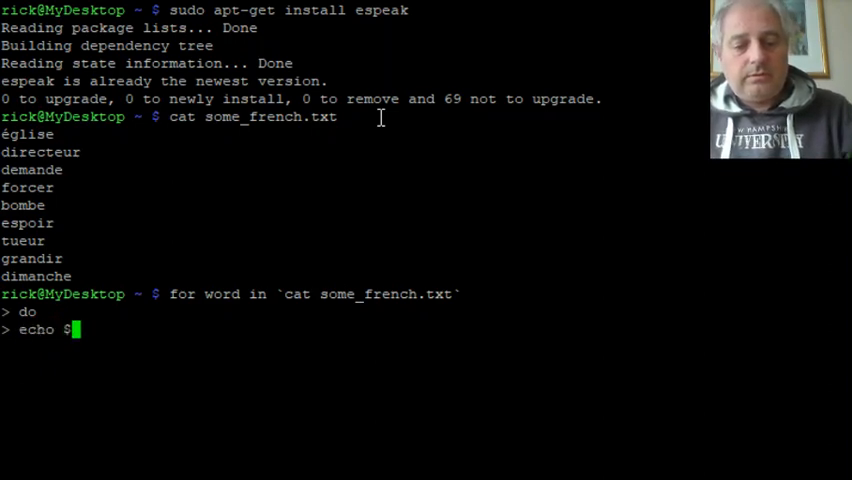
type("word;")
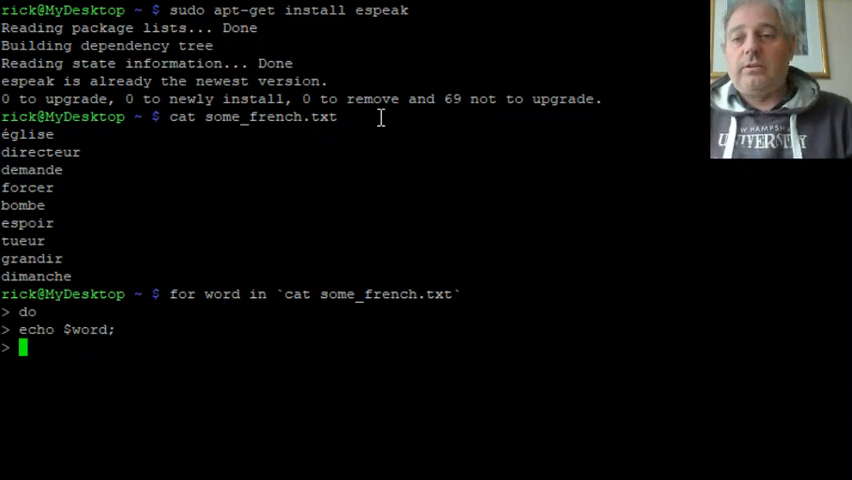
type("e")
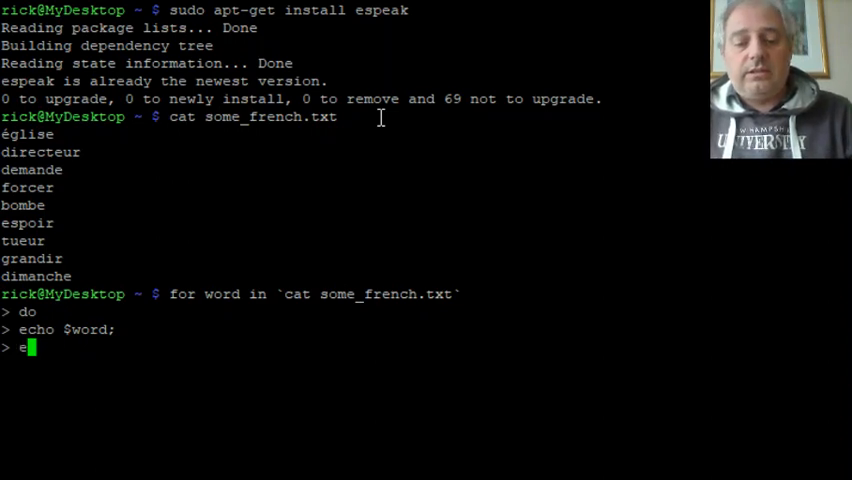
type("speak -")
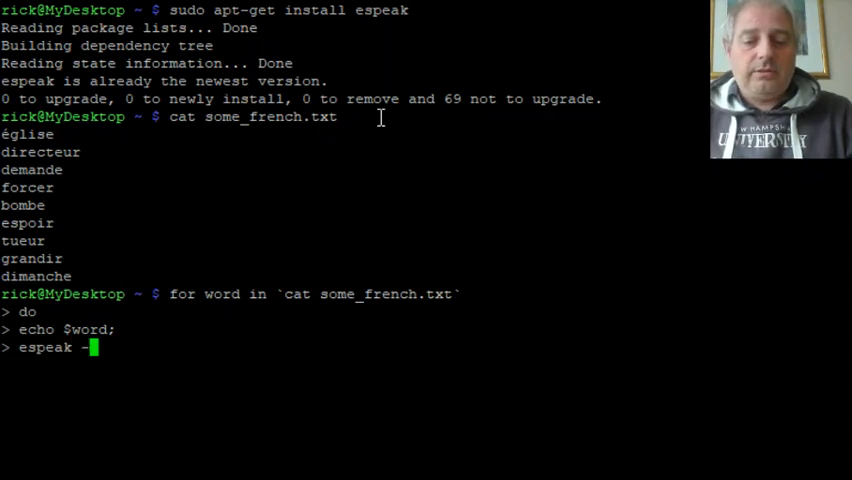
type("v fr")
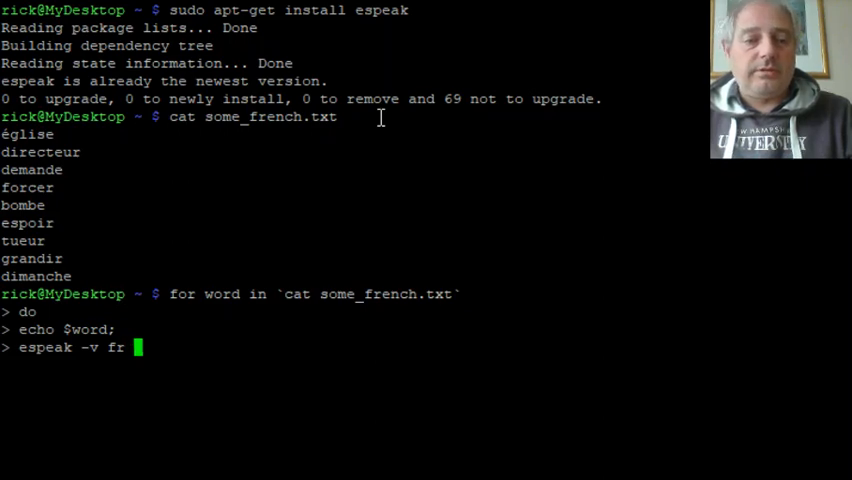
type("-ipa")
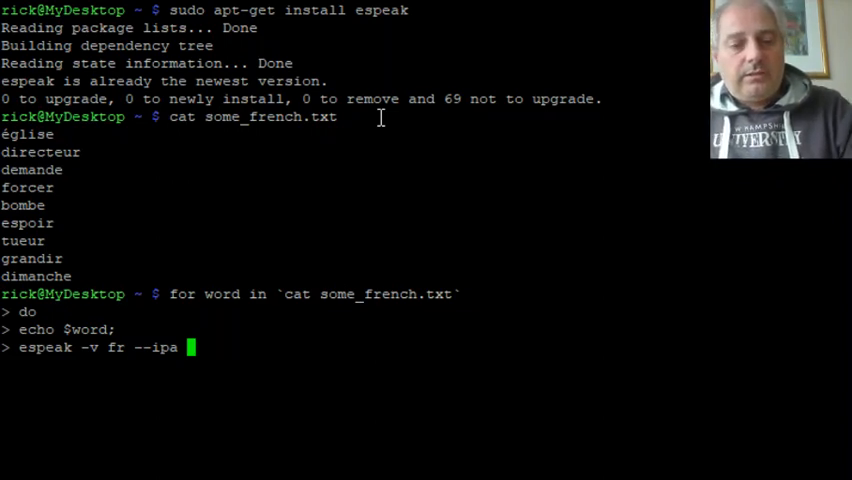
type("$word")
type("done")
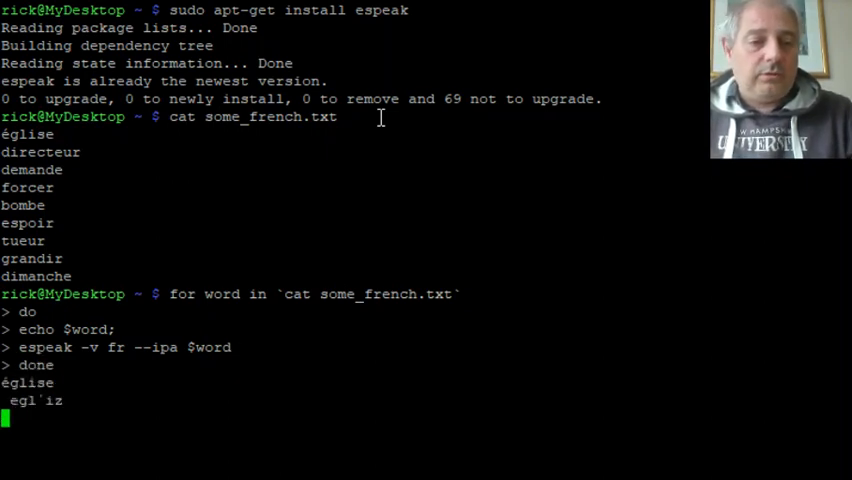
Scroll through the IPA output down to dimanche and the recalled loop command.
scroll("down", 3)
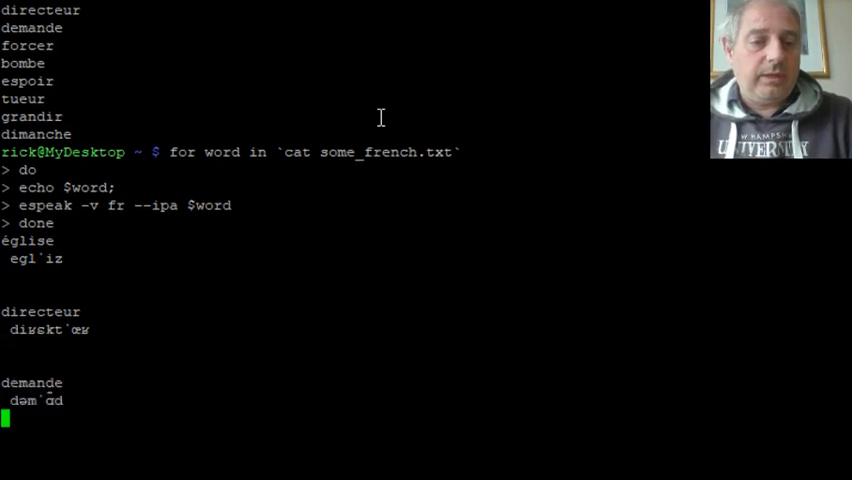
scroll("down", 3)
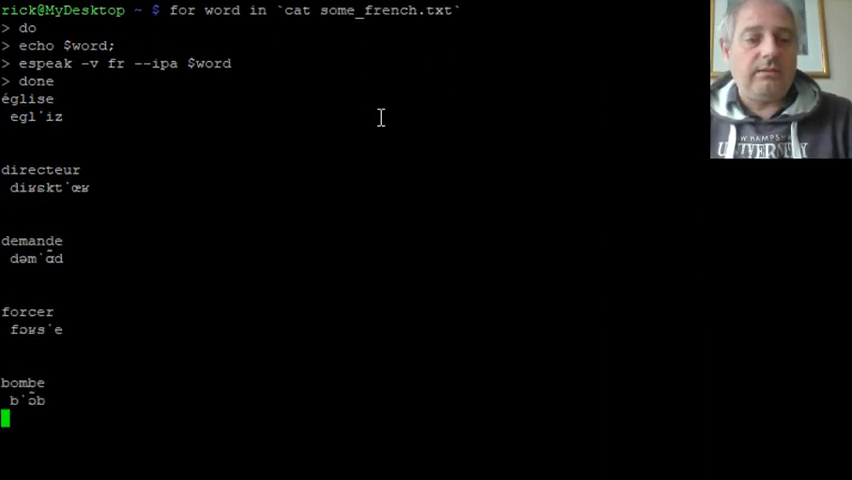
scroll("down", 3)
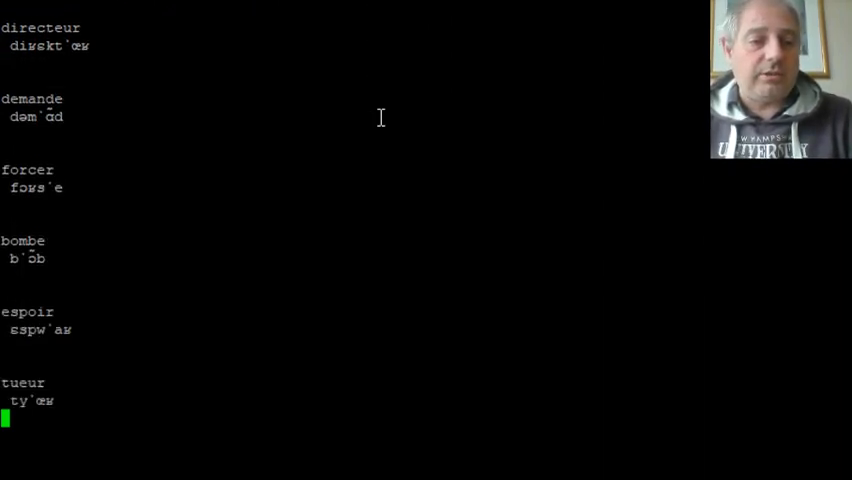
scroll("down", 3)
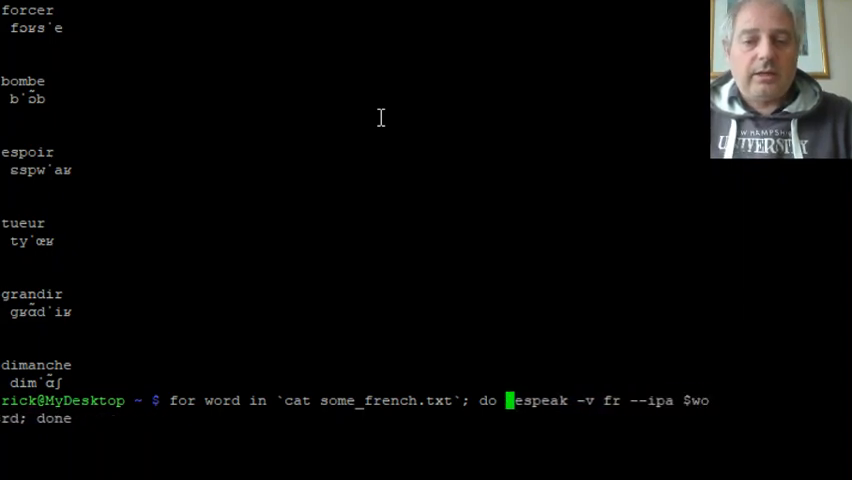
Rerun the one-line IPA loop and scroll through its transcriptions.
key("Return")
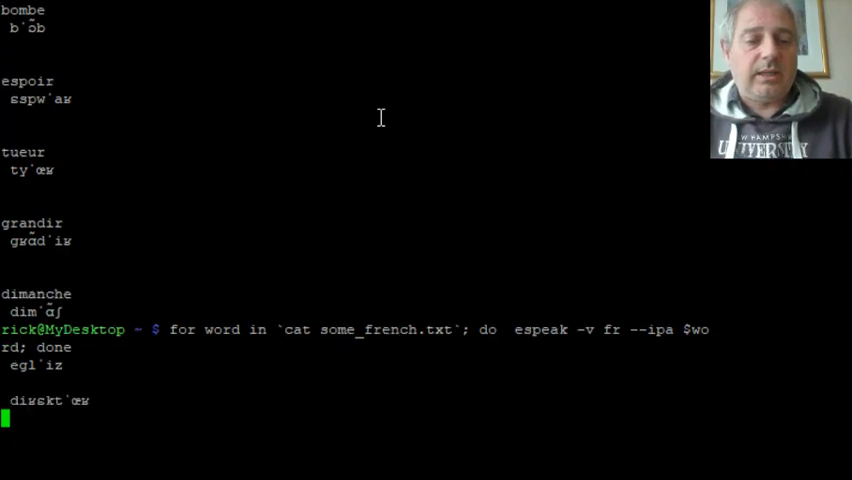
scroll("down", 3)
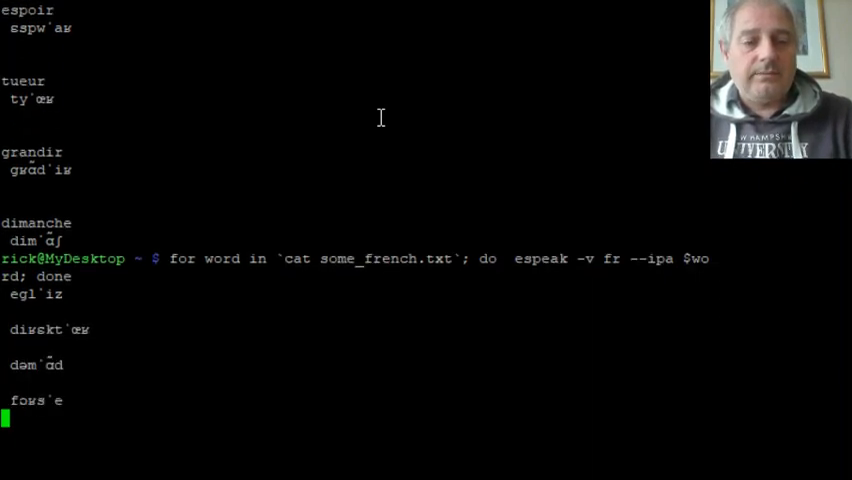
scroll("down", 3)
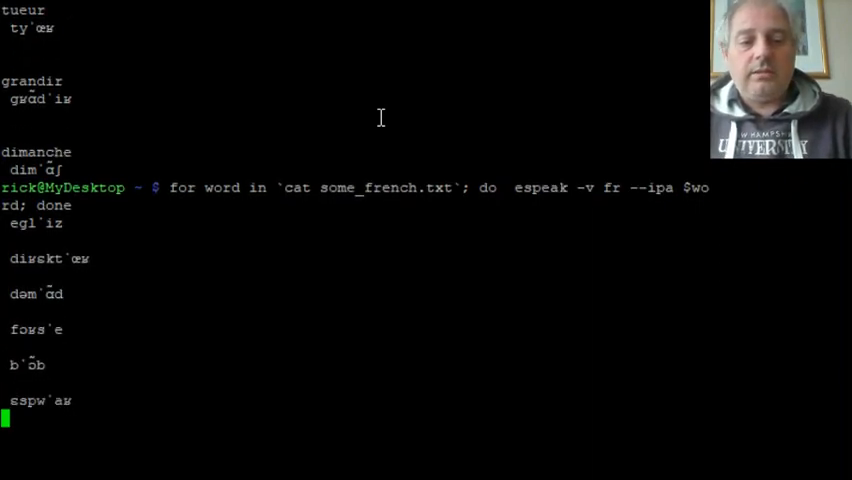
scroll("down", 3)
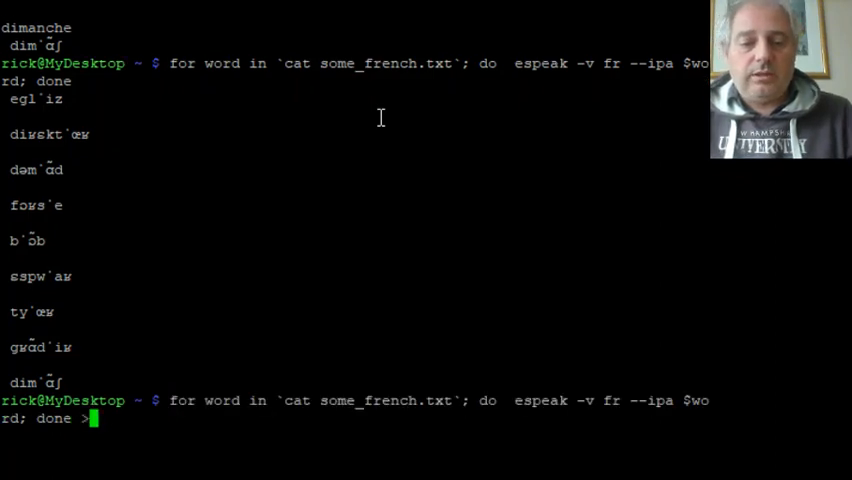
Redirect the loop's IPA output into some_ipa.txt and run it.
type("some_")
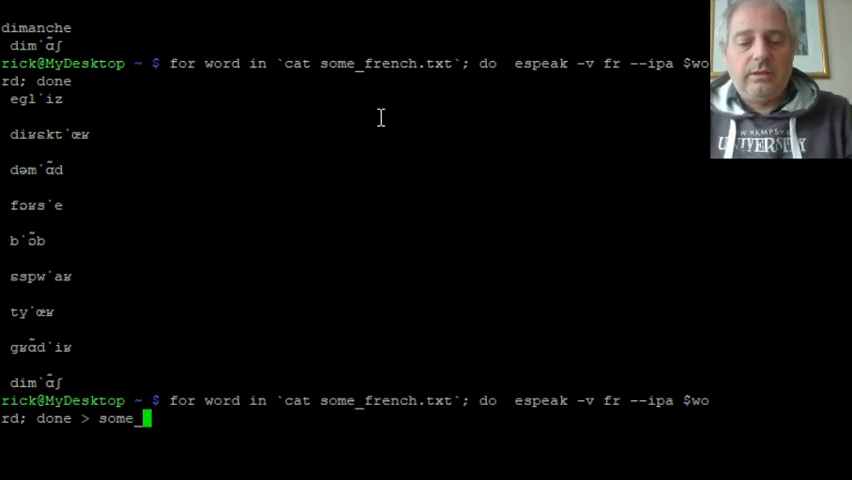
type("ipa")
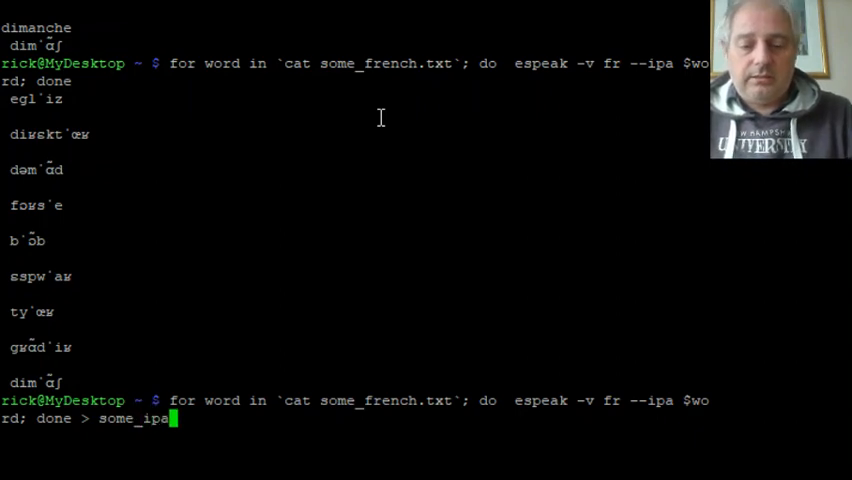
type(".txt")
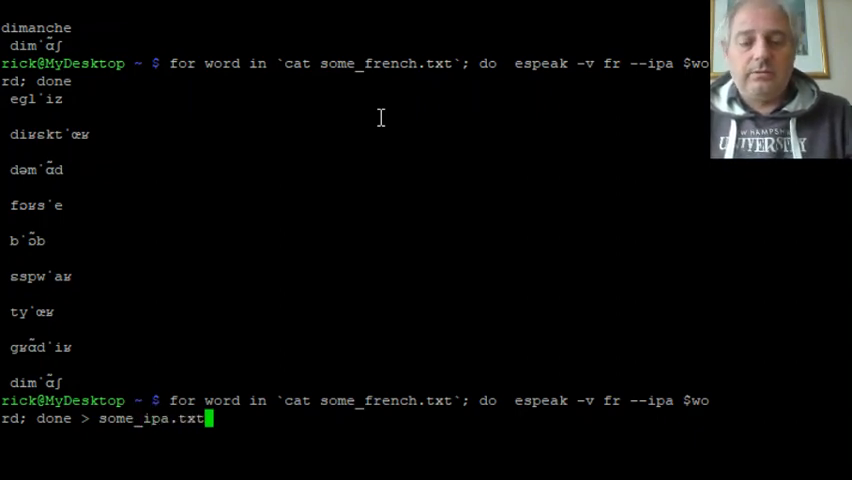
key("Return")
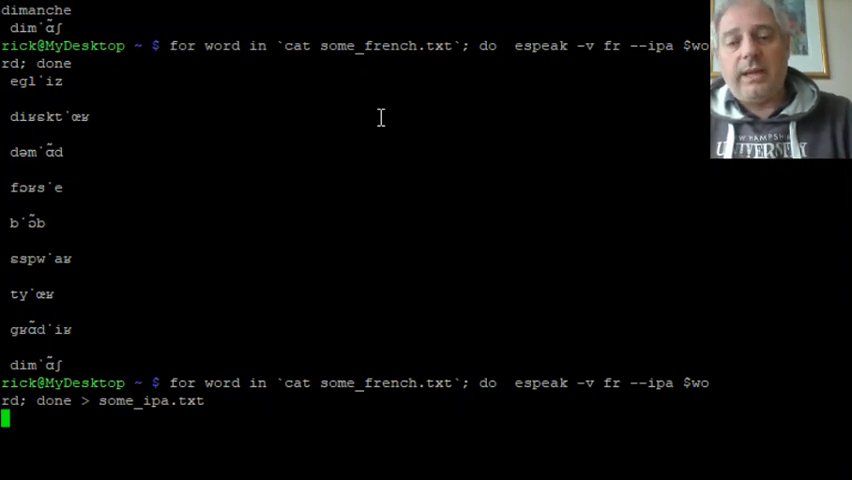
Print some_ipa.txt, showing transcriptions from église to dimanche.
type("cat")
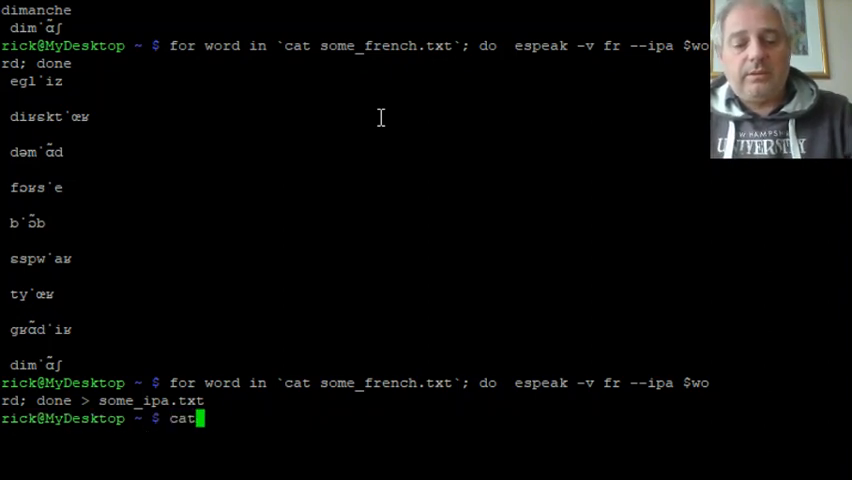
type("some")
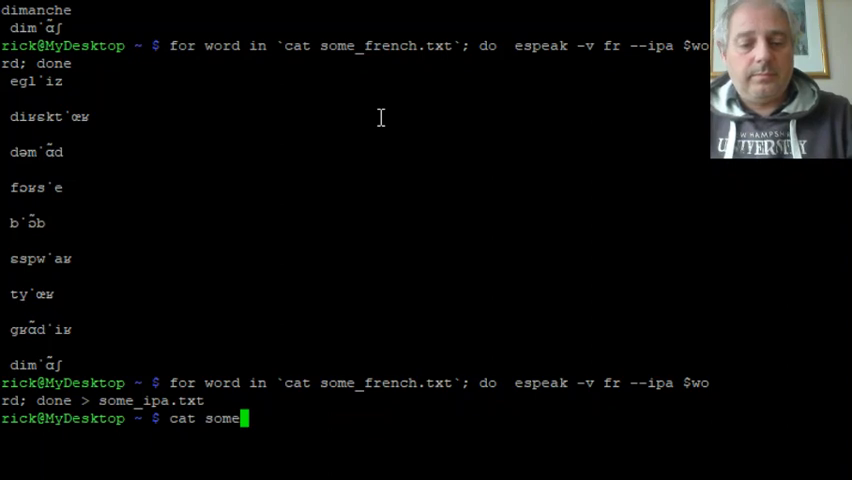
key("Return")
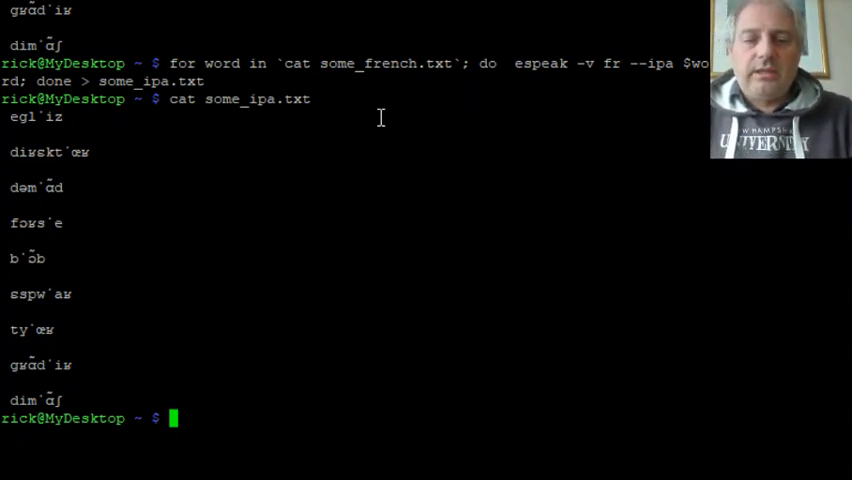
Run espeak -v fr --ipa "Bonjour", printing the transcription bɔ̃ʒˈuʁ.
type("e")
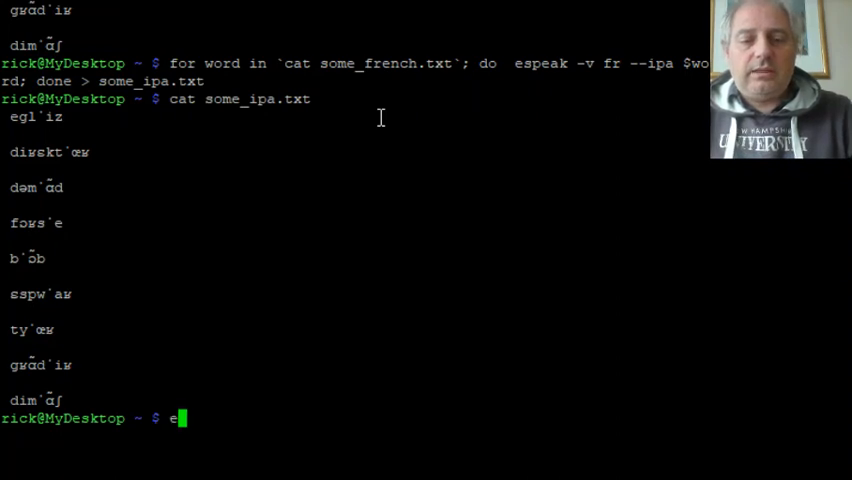
type("s")
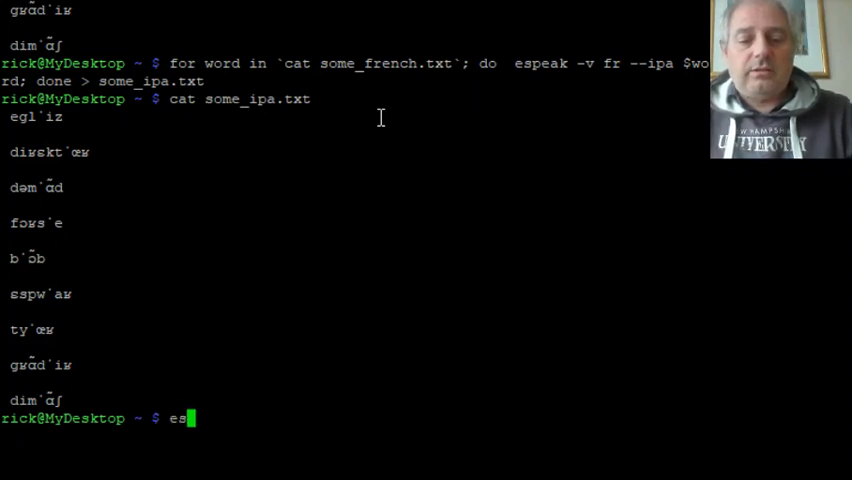
type("peak")
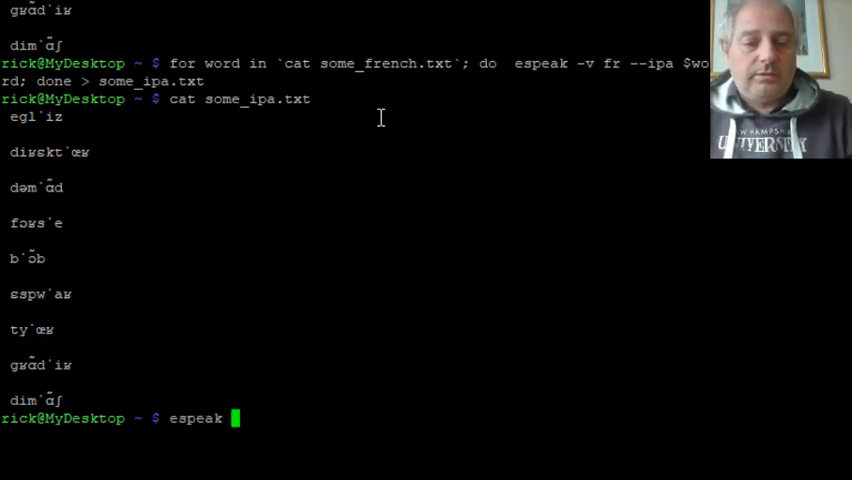
type("-v fr")
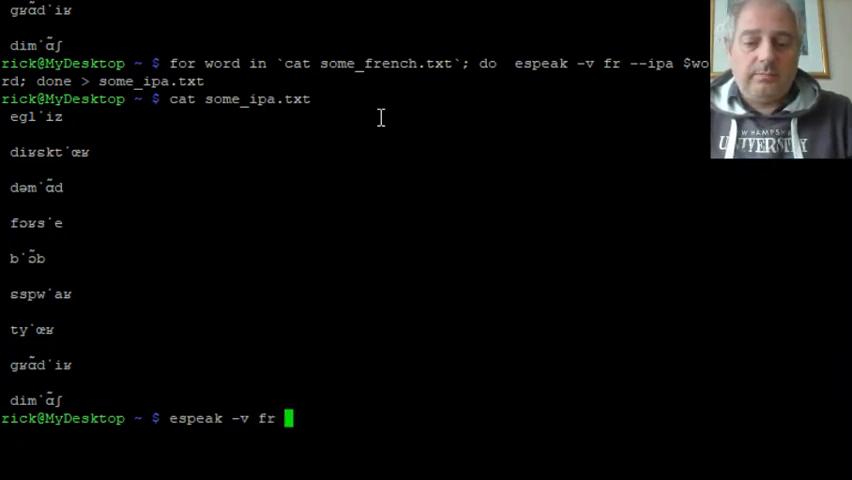
type("--ipa")
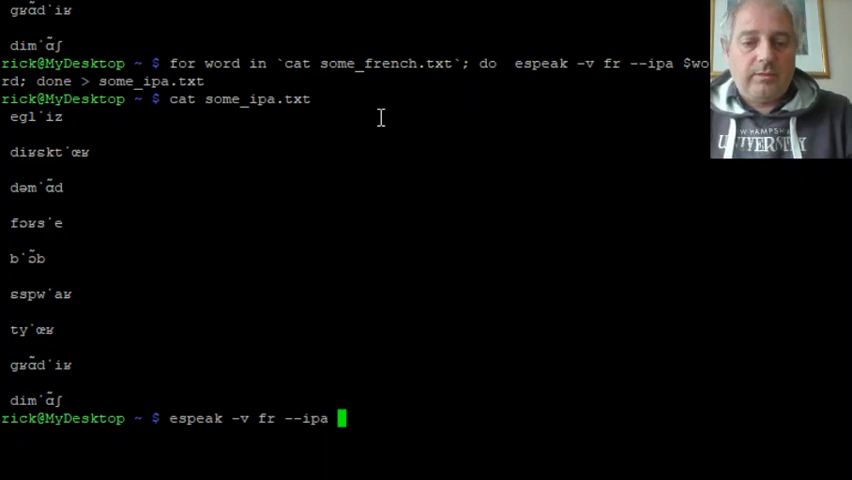
type("\"")
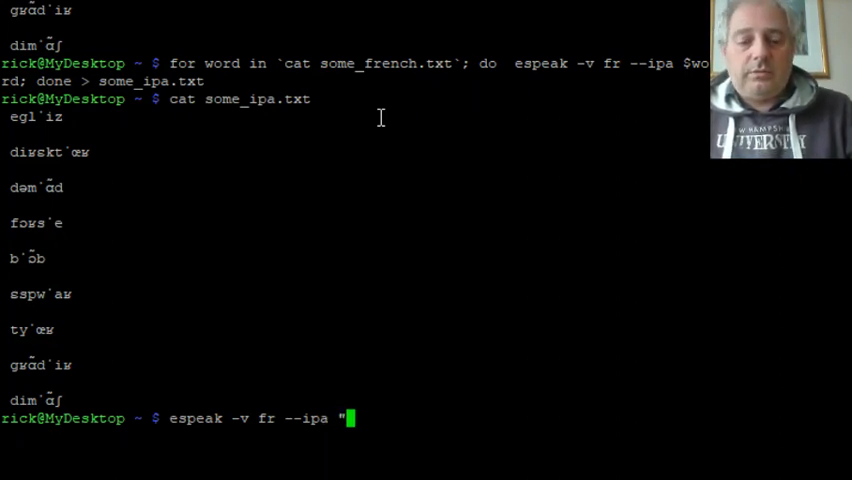
type("Bonjou")
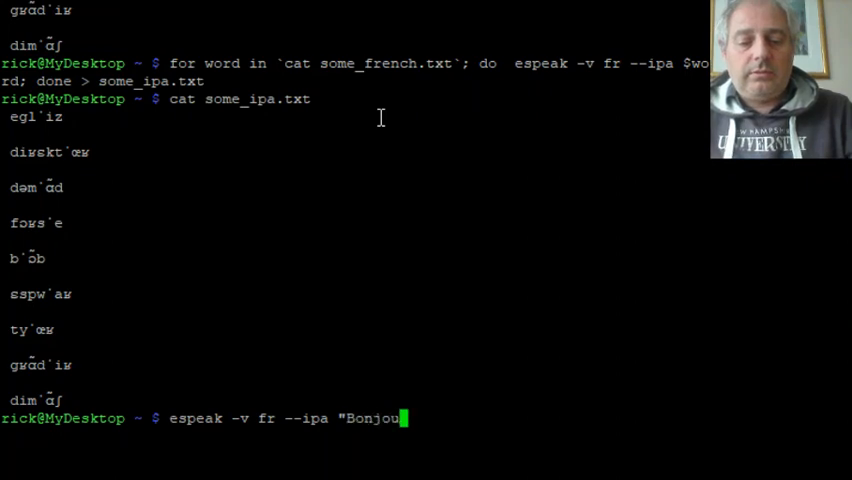
key("Return")
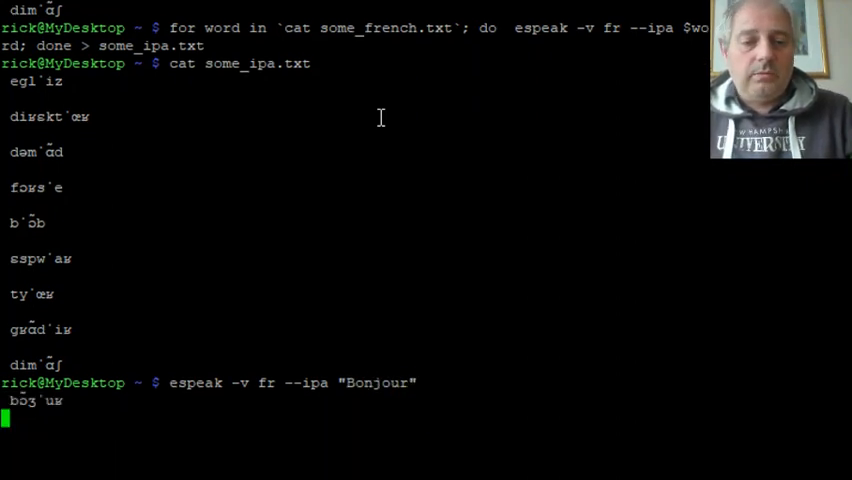